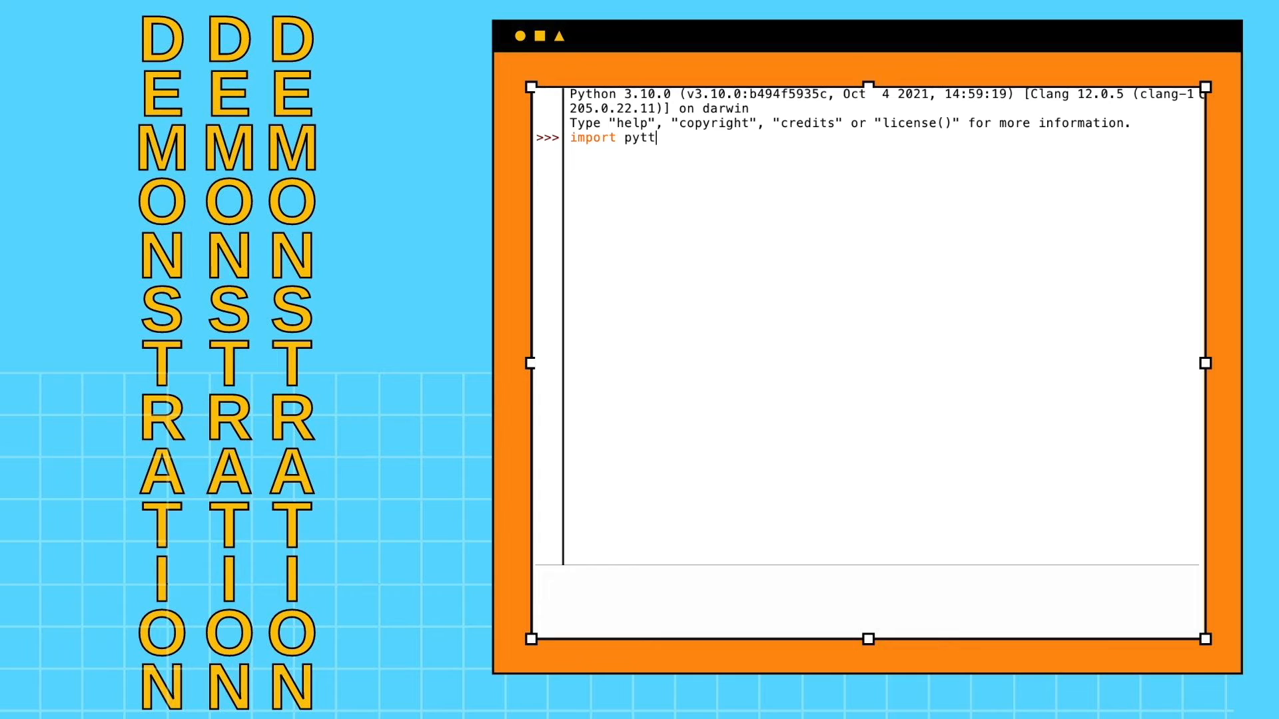
Run 'import pyttsx3', then enter 'friend = pyttsx3.init()' to create the speech engine.
{"action": "key", "text": "Return"}
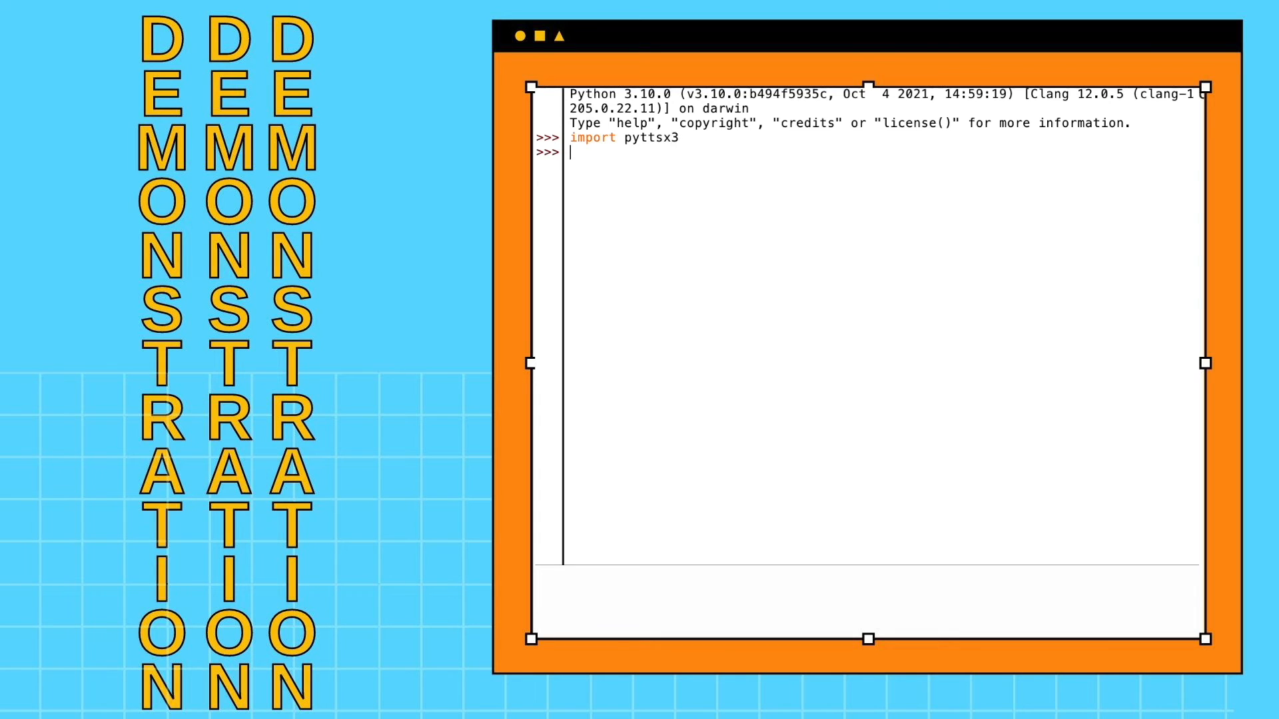
{"action": "type", "text": "friend"}
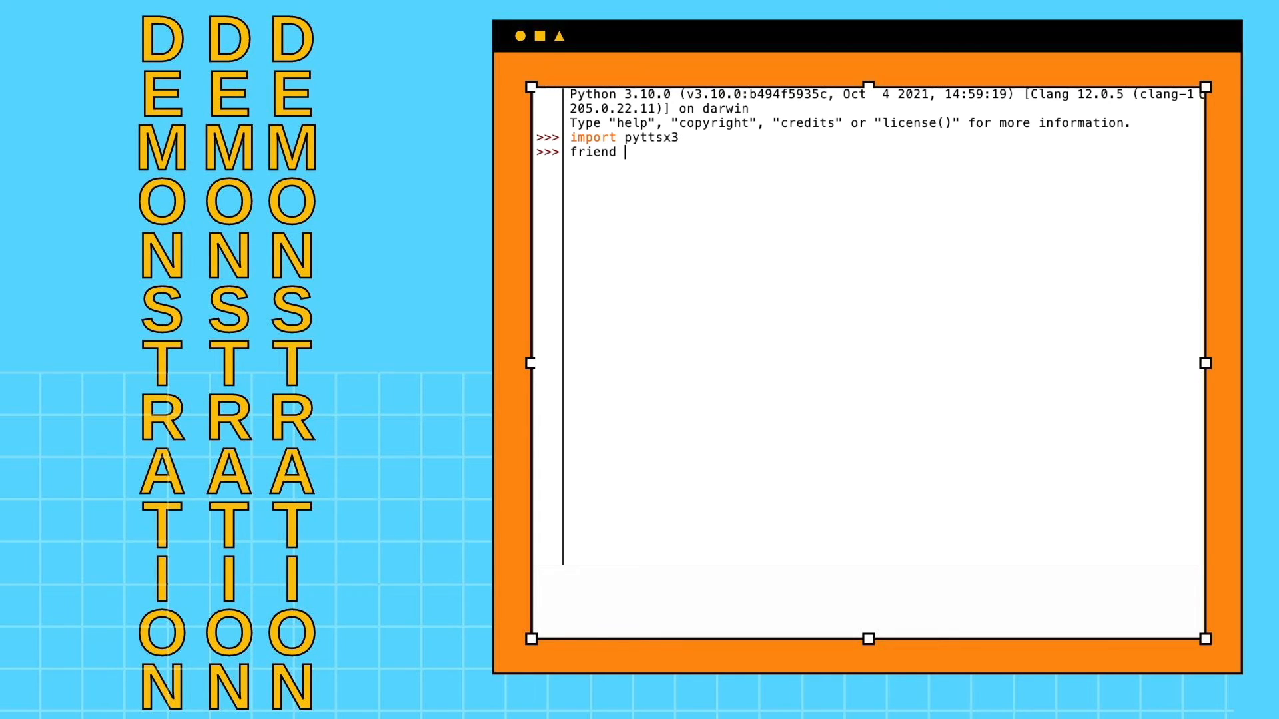
{"action": "type", "text": "= p"}
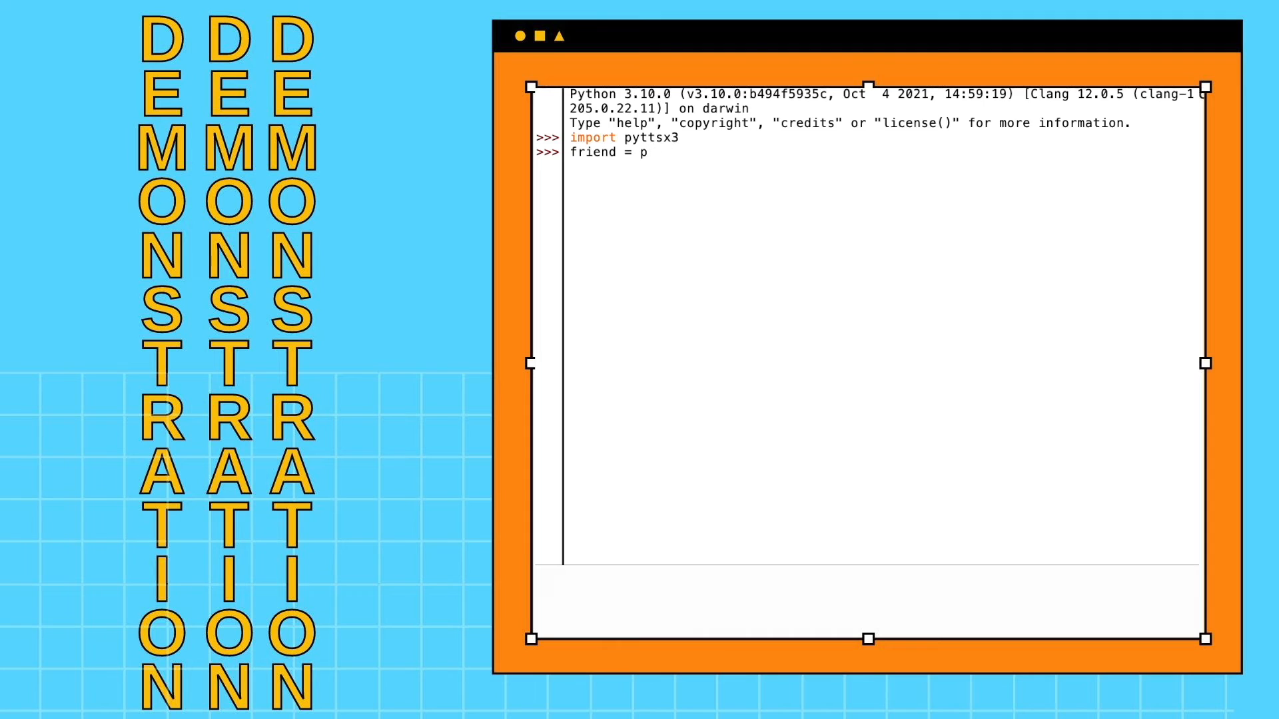
{"action": "type", "text": "ytts"}
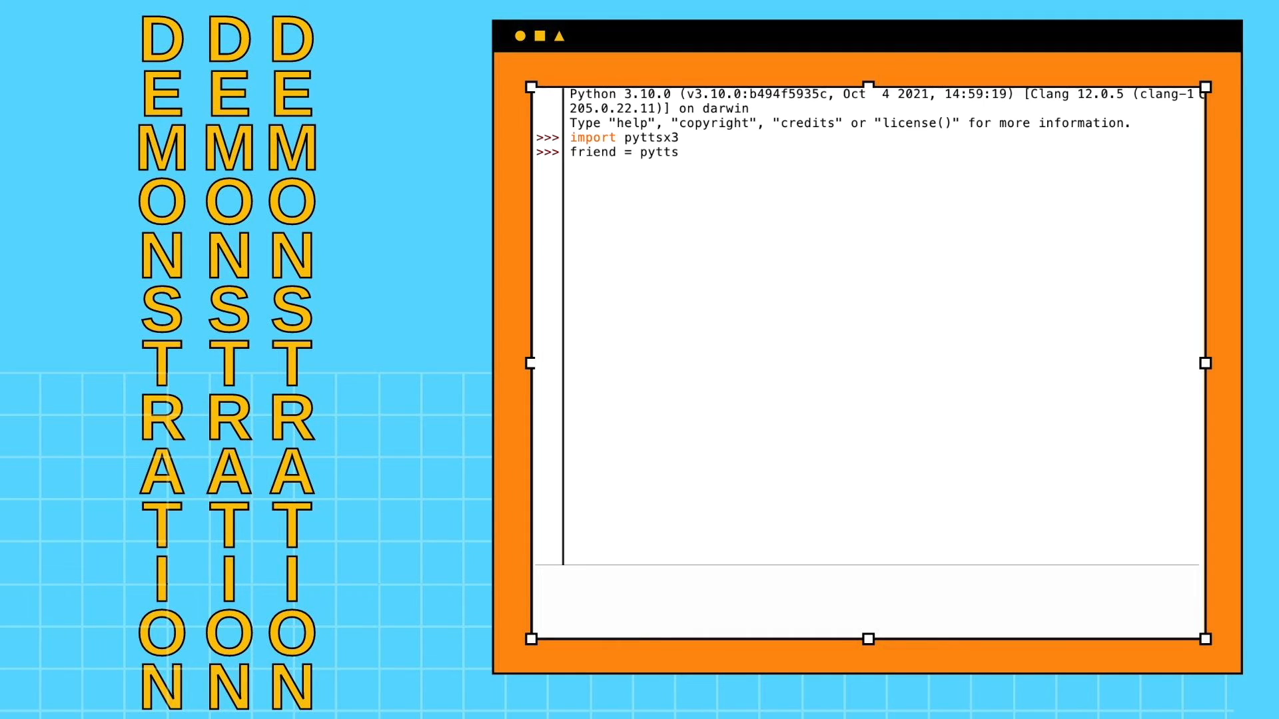
{"action": "type", "text": "x3.in"}
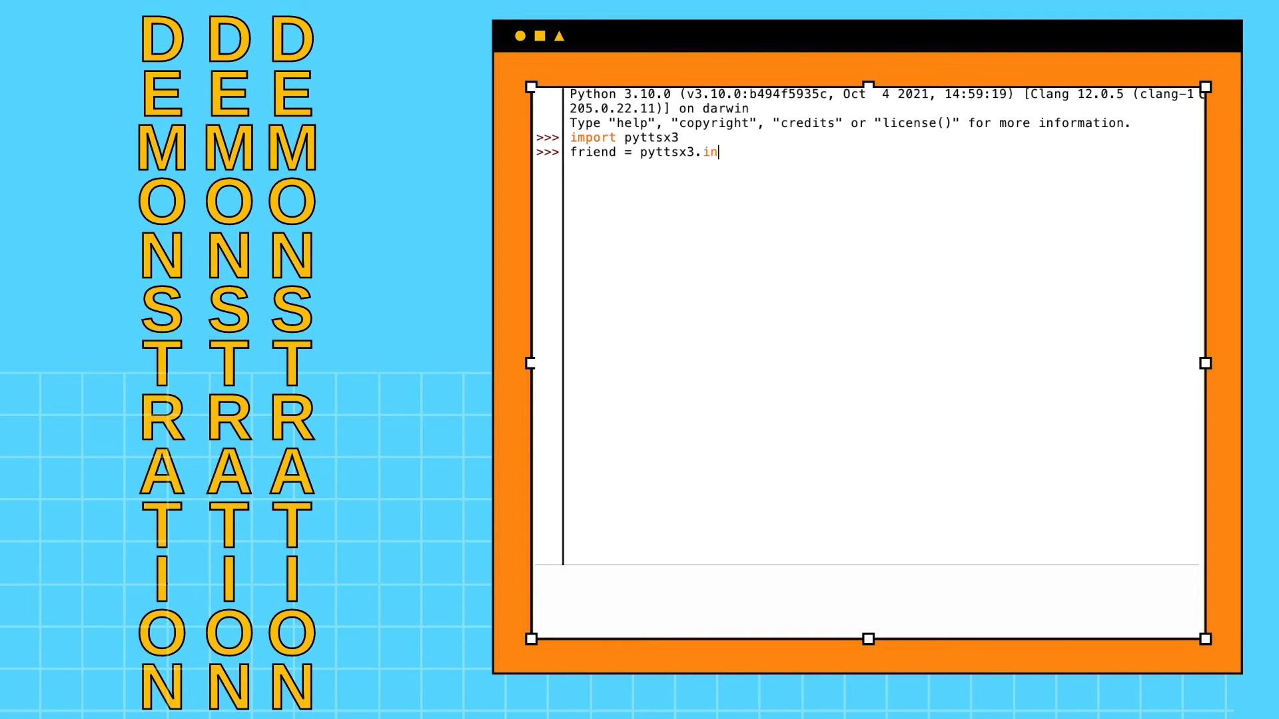
{"action": "type", "text": "it("}
{"action": "type", "text": "f"}
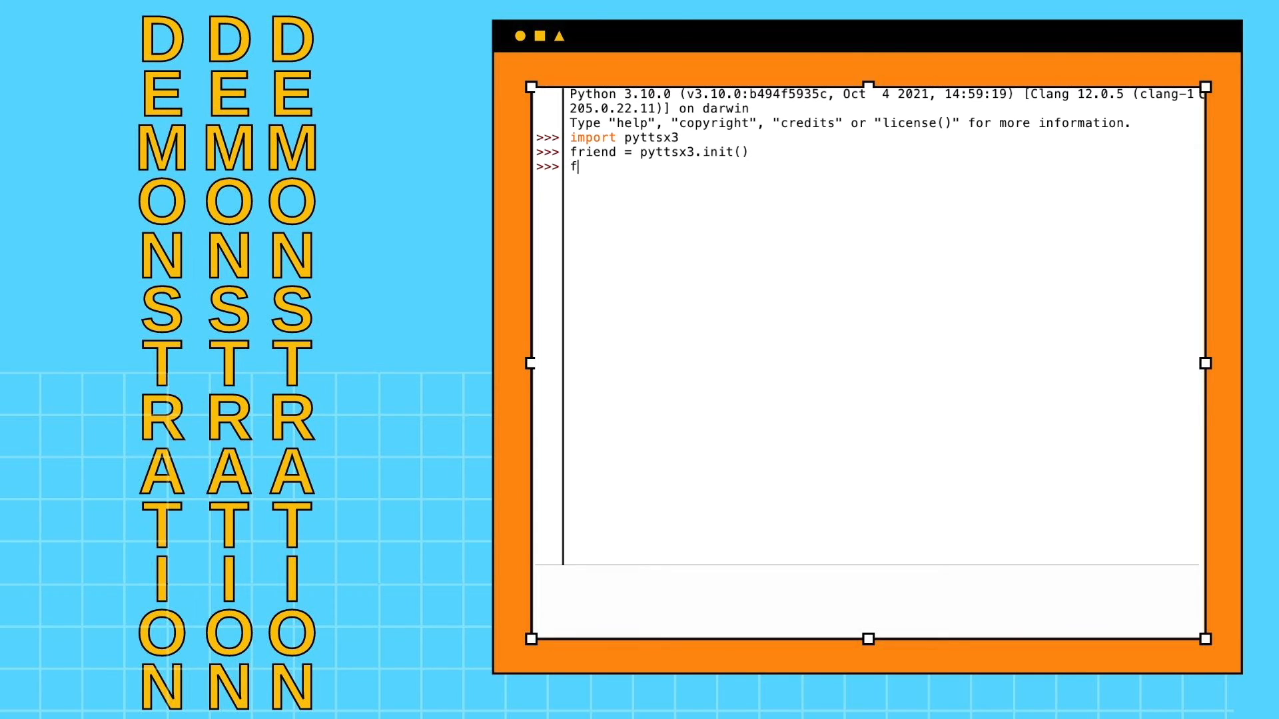
Run friend.say("this is how you convert text to speech using python") to queue the sentence.
{"action": "type", "text": "riend.say("}
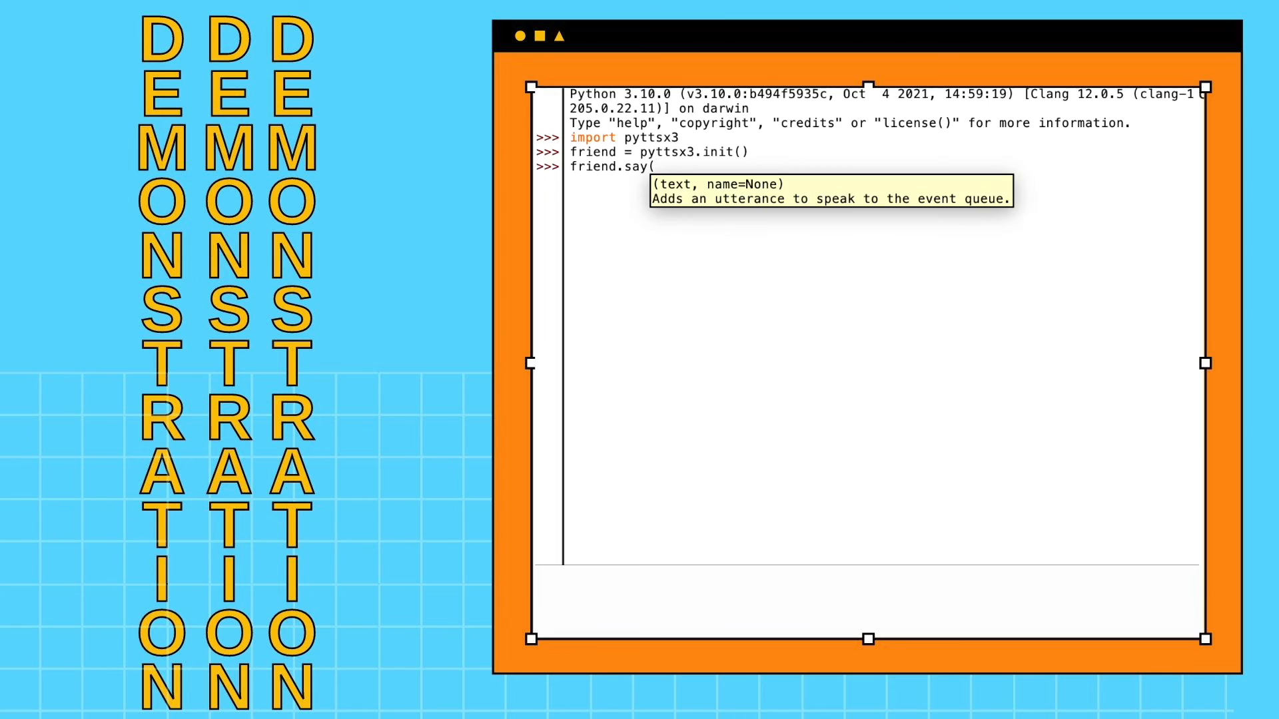
{"action": "type", "text": "\"this is how you conve"}
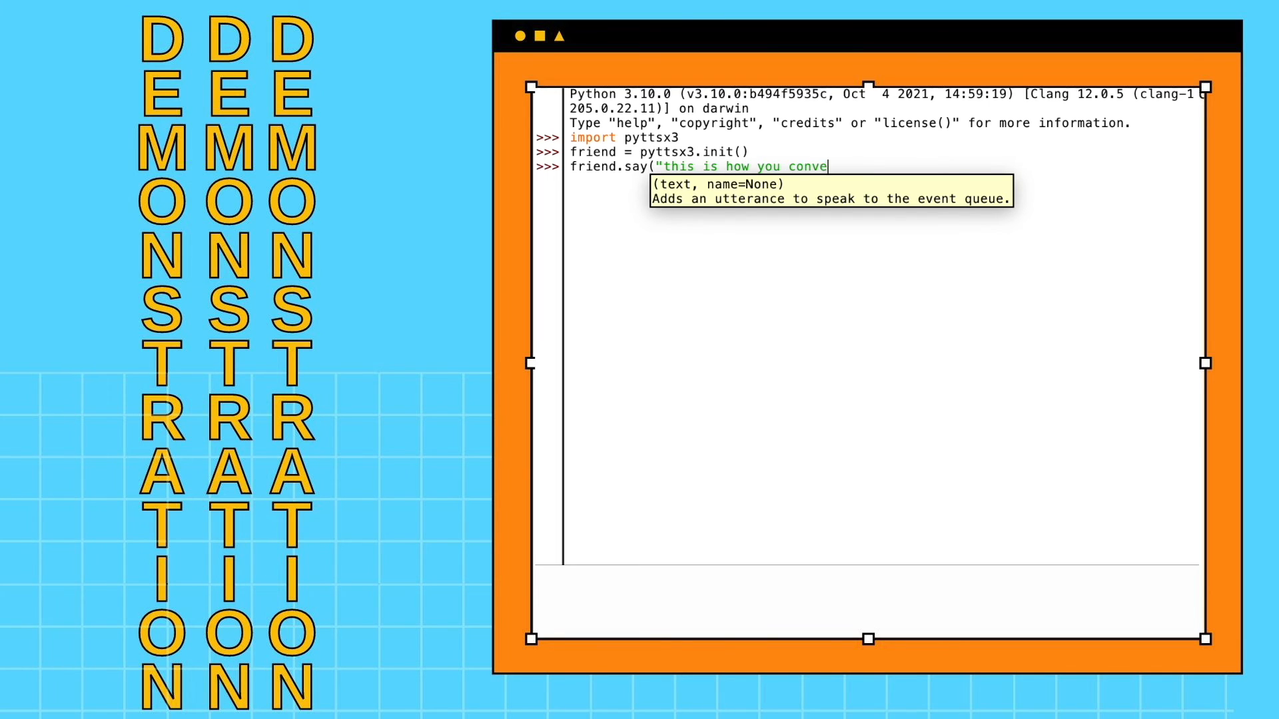
{"action": "type", "text": "rt text to spe"}
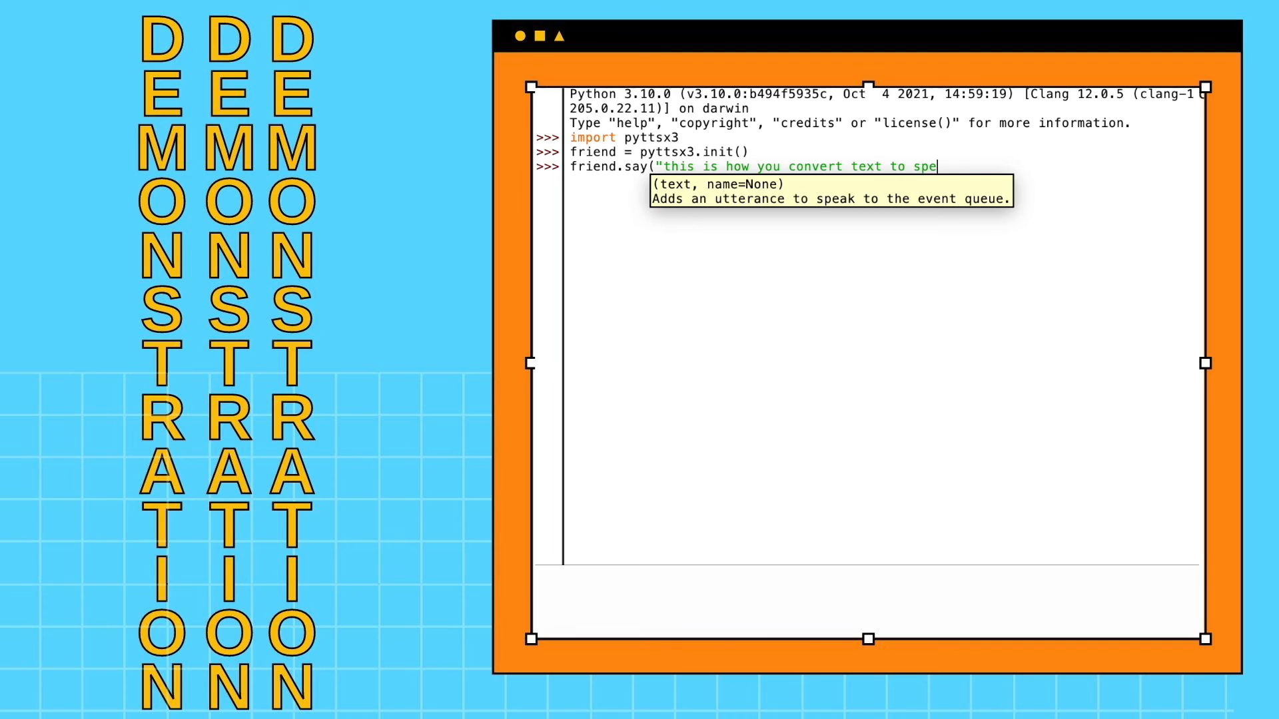
{"action": "type", "text": "ech usi"}
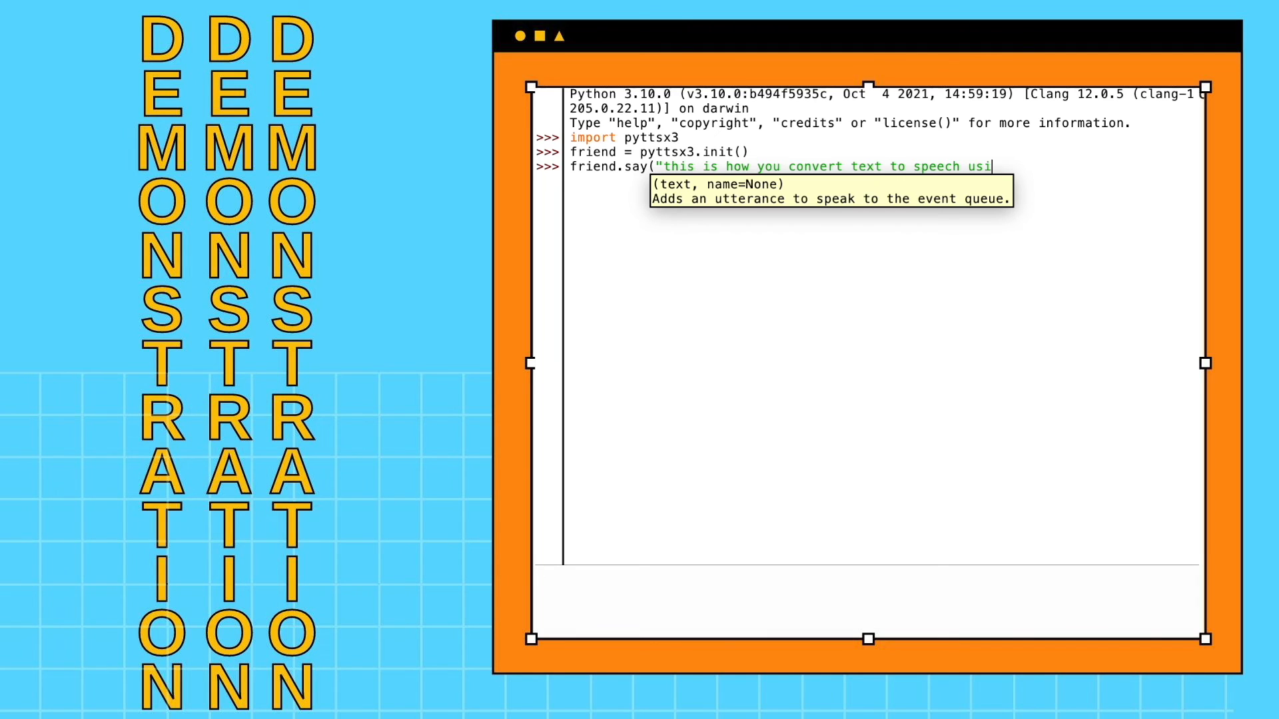
{"action": "type", "text": "ng python"}
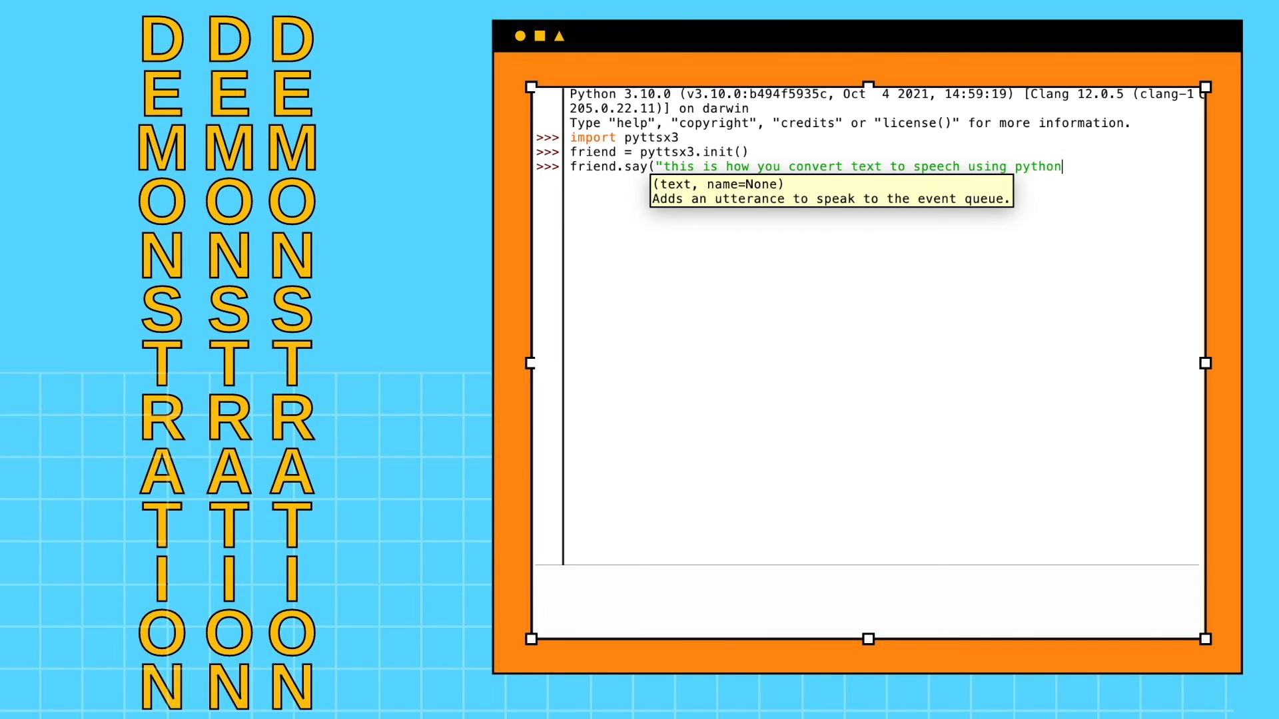
{"action": "key", "text": "Return"}
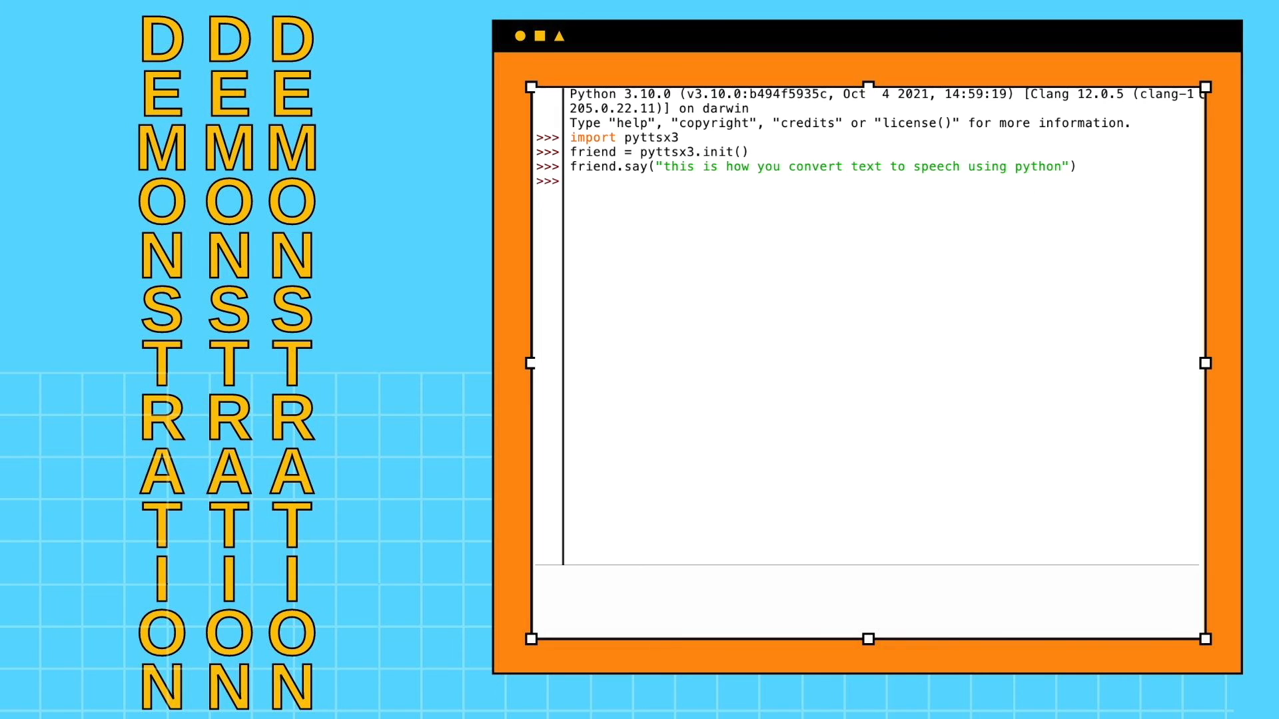
Run friend.runAndWait() so the engine speaks the queued sentence aloud.
{"action": "type", "text": "f"}
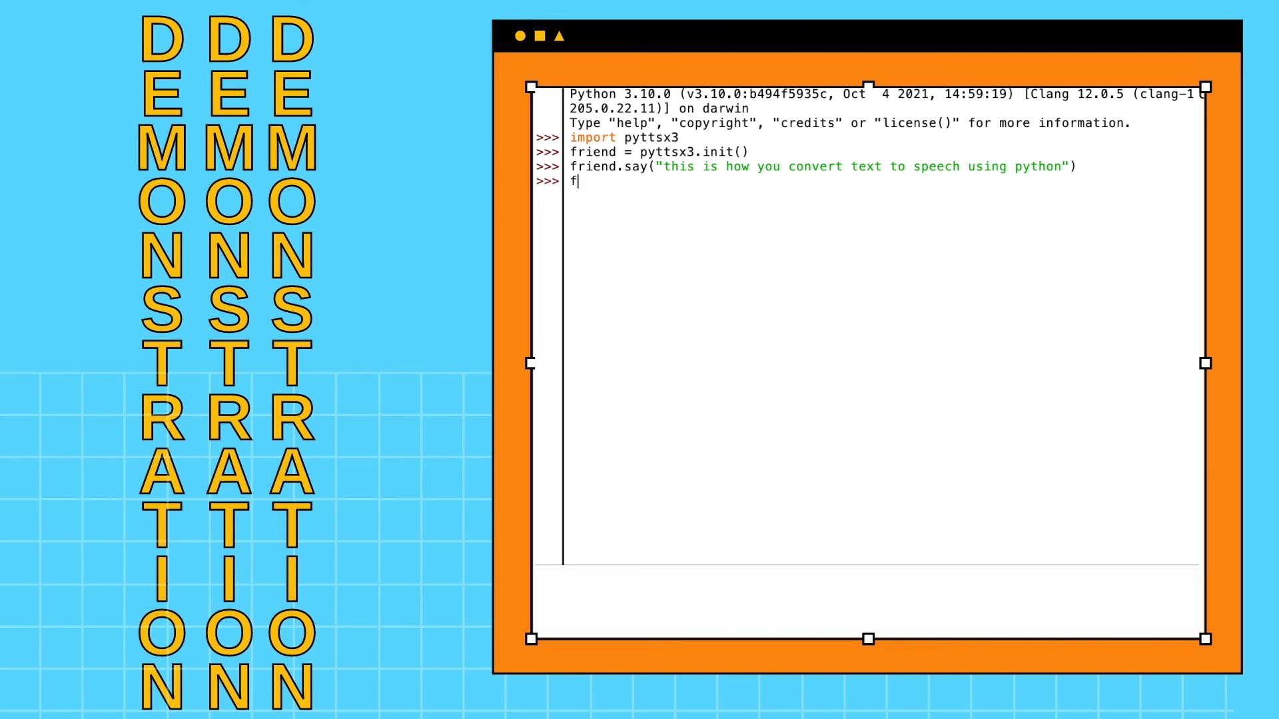
{"action": "type", "text": "riend."}
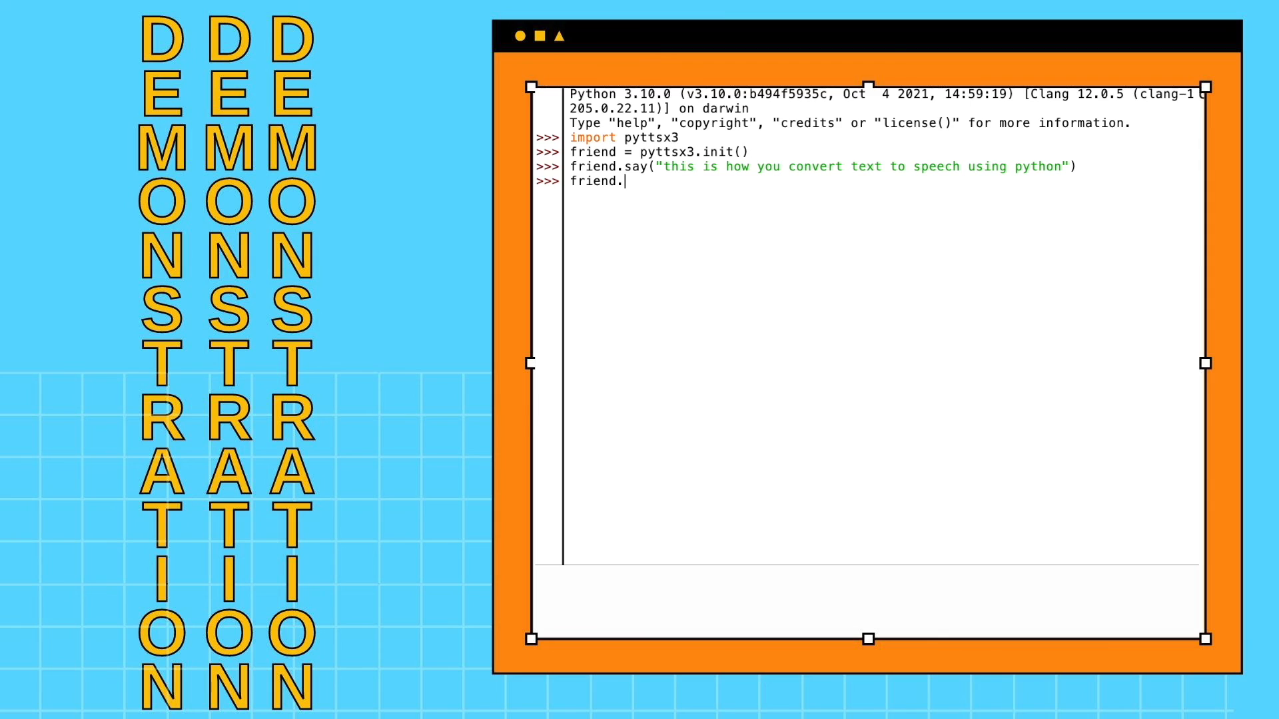
{"action": "type", "text": "runAndWa"}
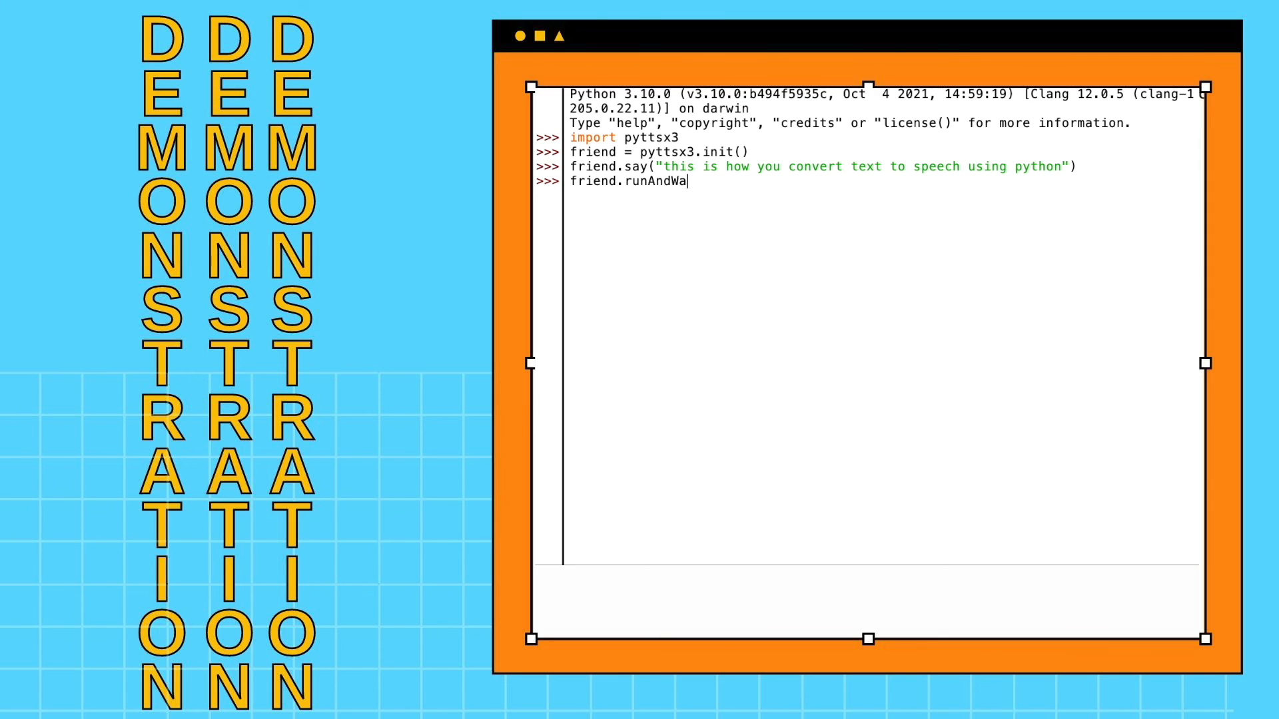
{"action": "type", "text": "it()"}
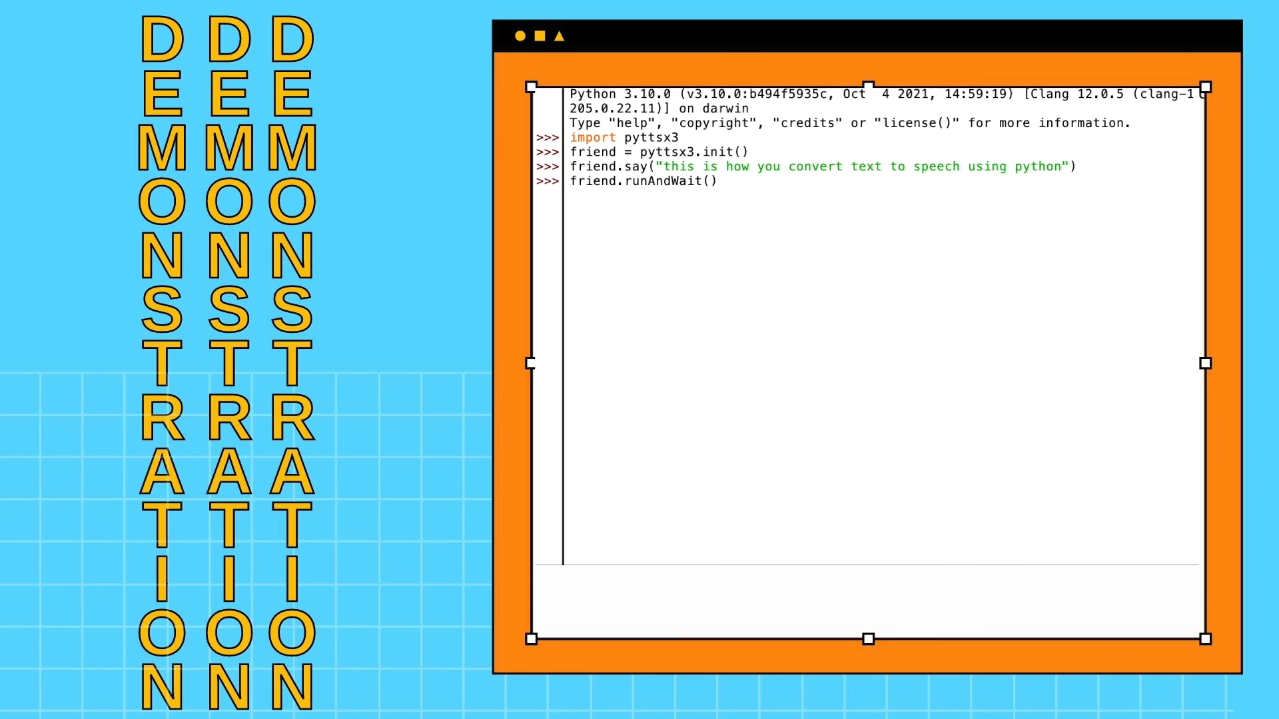
{"action": "key", "text": "Return"}
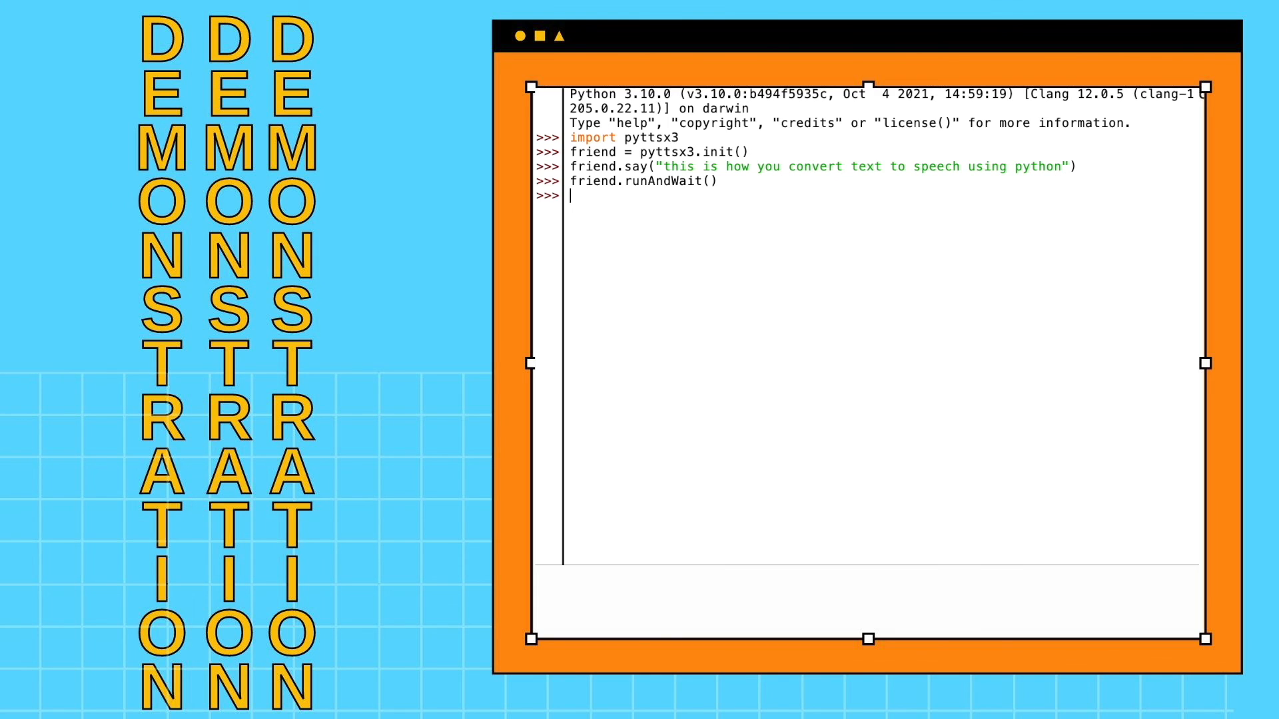